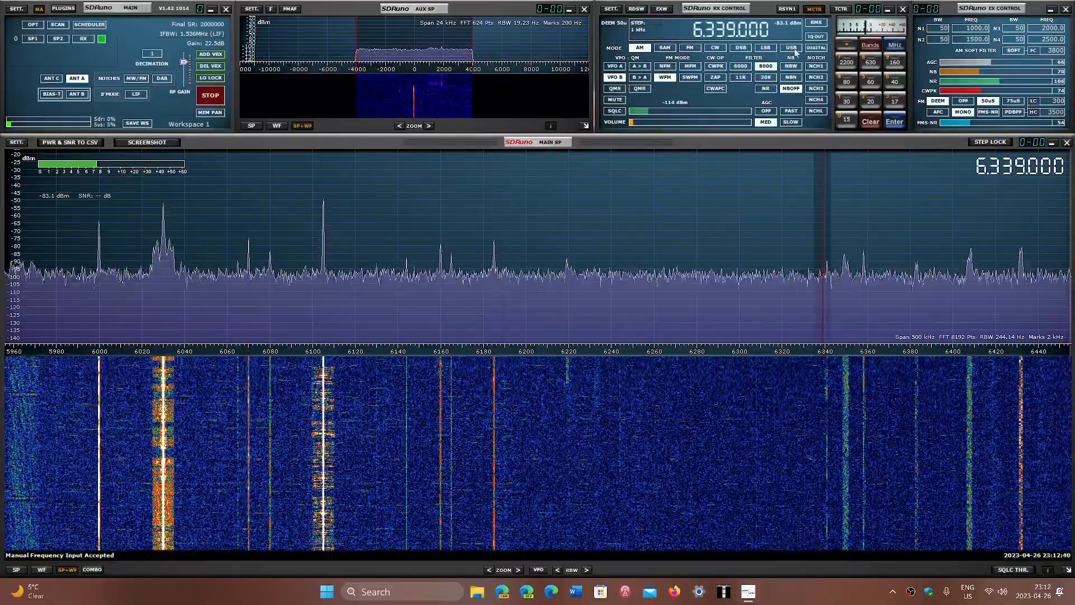
Switch the 6339.000 kHz receiver to USB demodulation.
{"action": "left_click", "coordinate": [791, 47]}
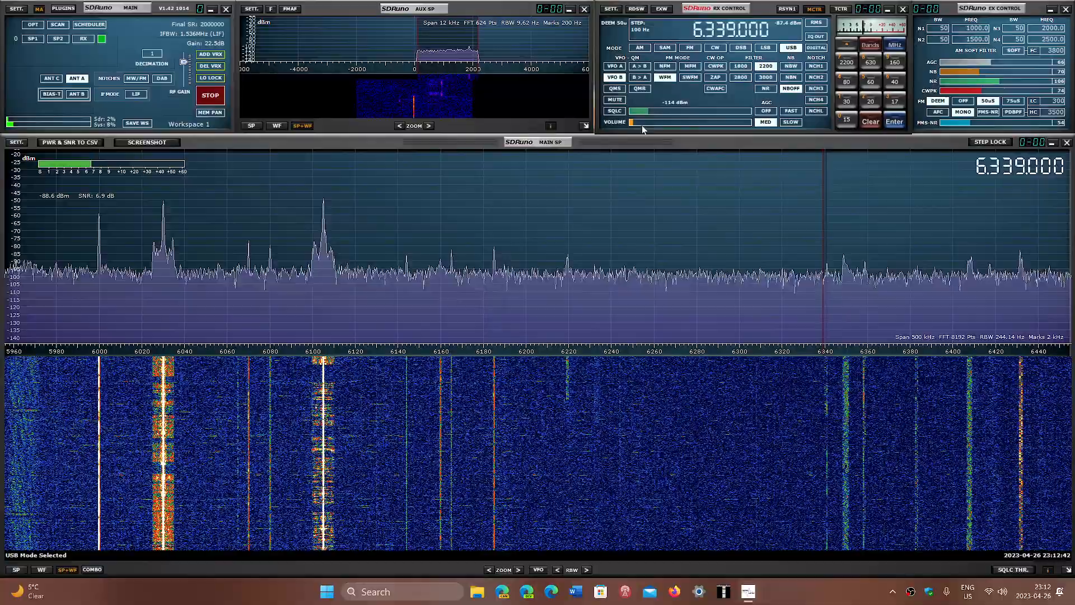
{"action": "mouse_move", "coordinate": [651, 124]}
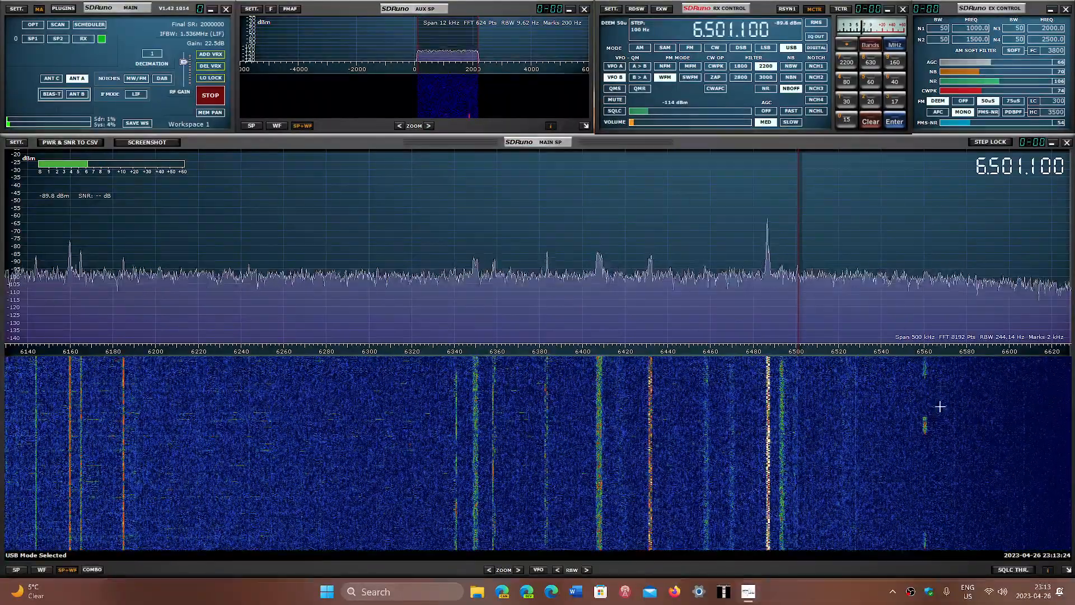
{"action": "mouse_move", "coordinate": [514, 324]}
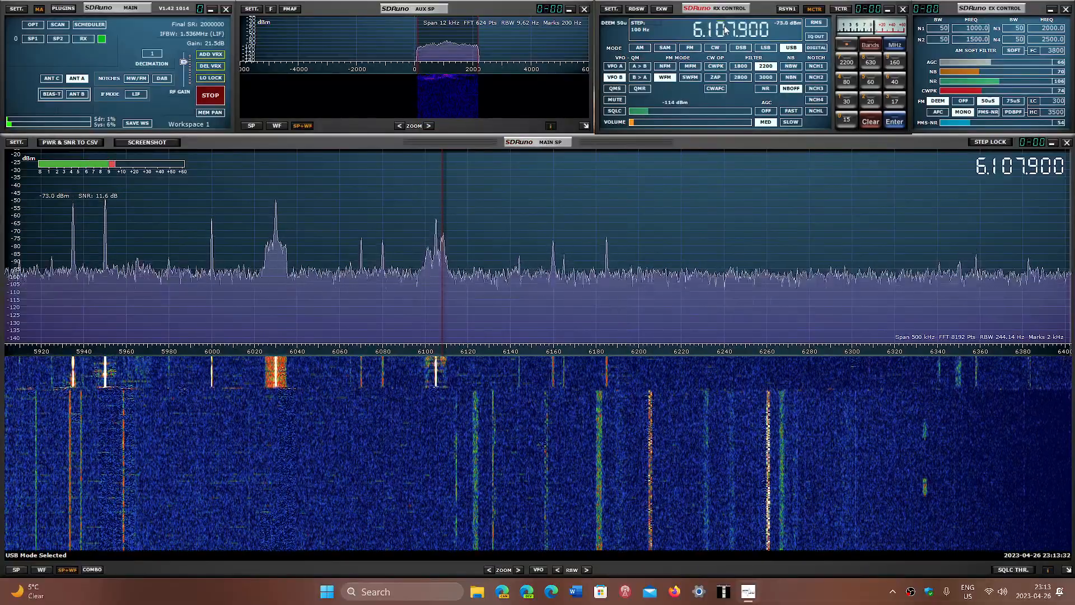
Enter the frequency 66.000 on the keypad to retune the receiver.
{"action": "type", "text": "66.000"}
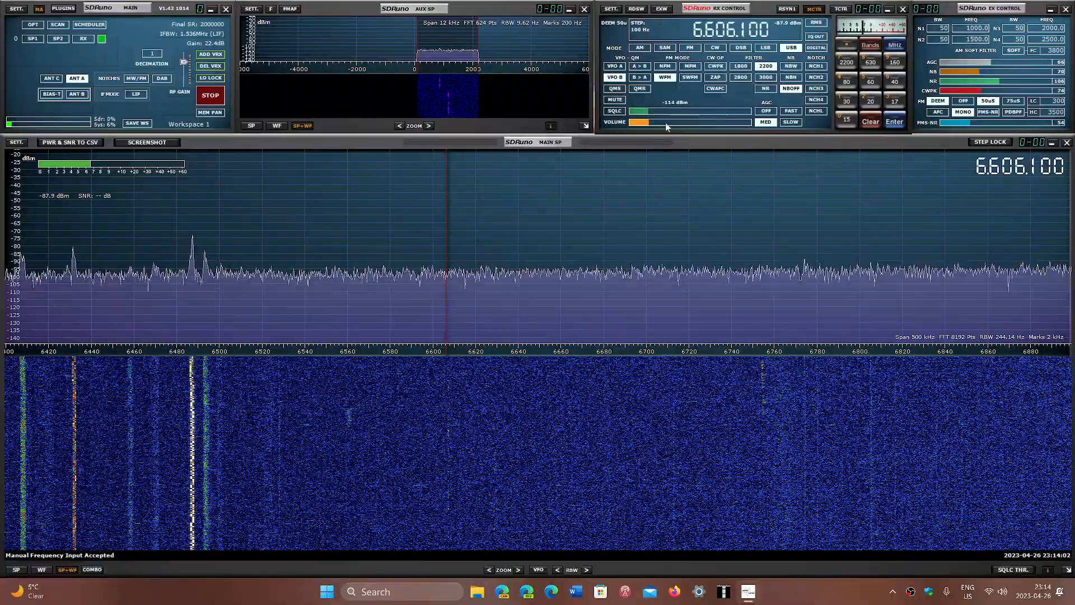
{"action": "mouse_move", "coordinate": [665, 128]}
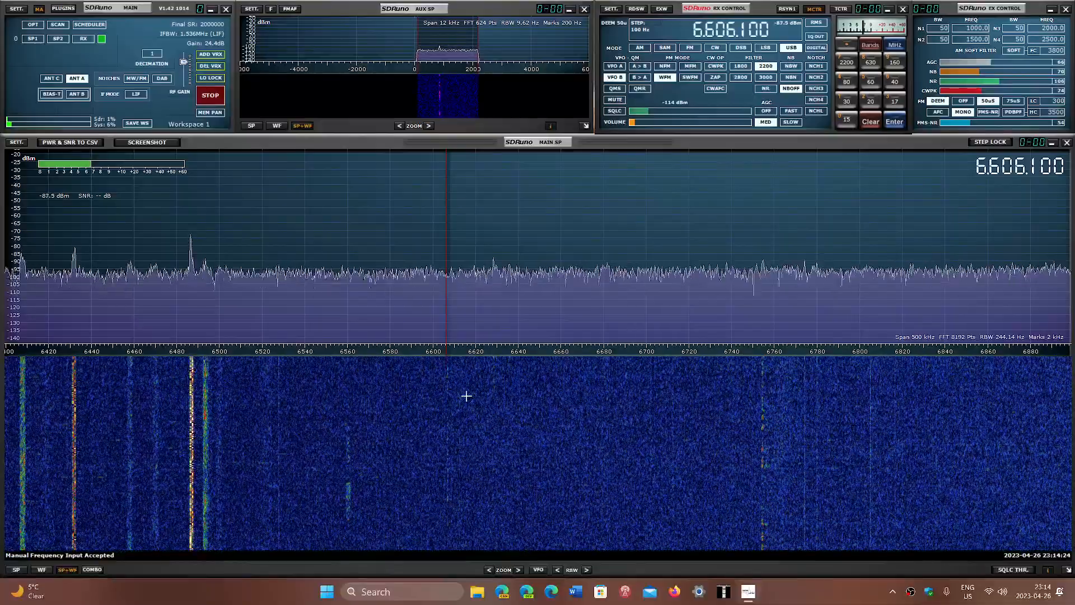
{"action": "mouse_move", "coordinate": [762, 403]}
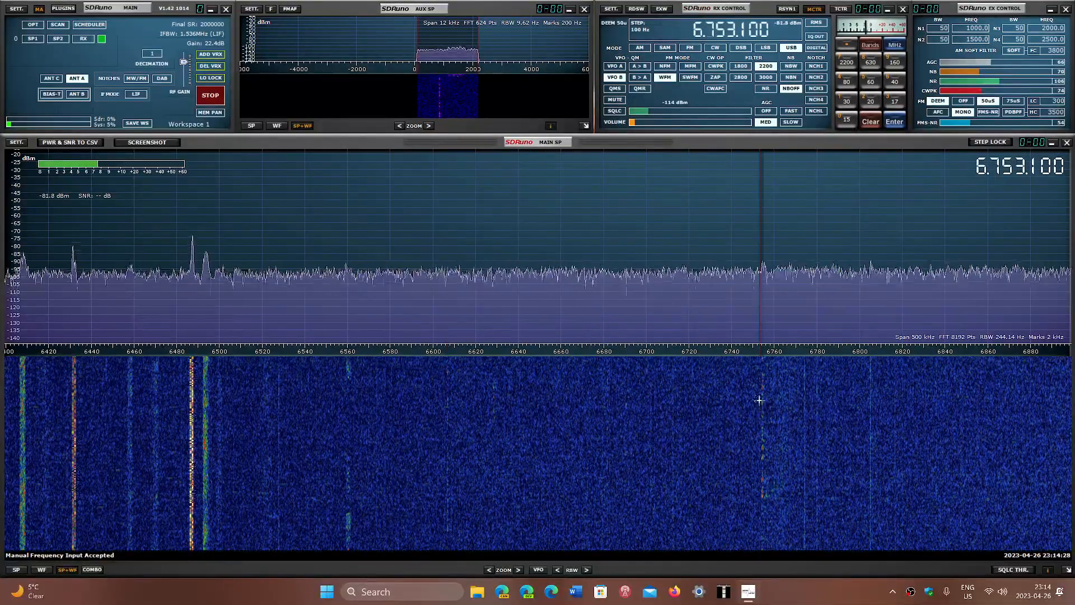
Tune to about 6754 kHz and shift the displayed band toward higher frequencies.
{"action": "left_click", "coordinate": [733, 27]}
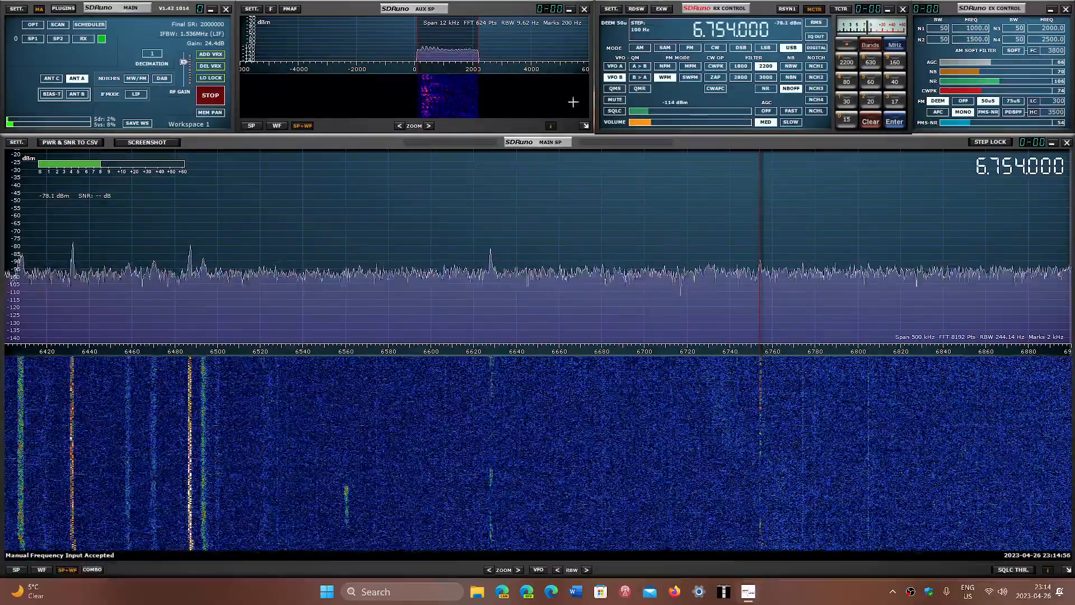
{"action": "left_click", "coordinate": [636, 123]}
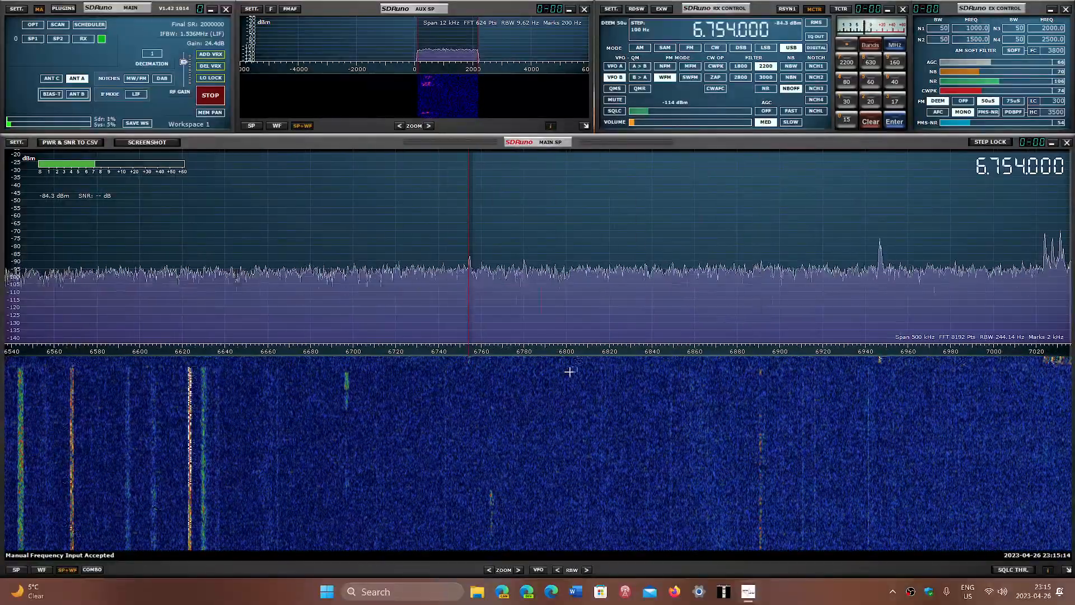
{"action": "mouse_move", "coordinate": [797, 385]}
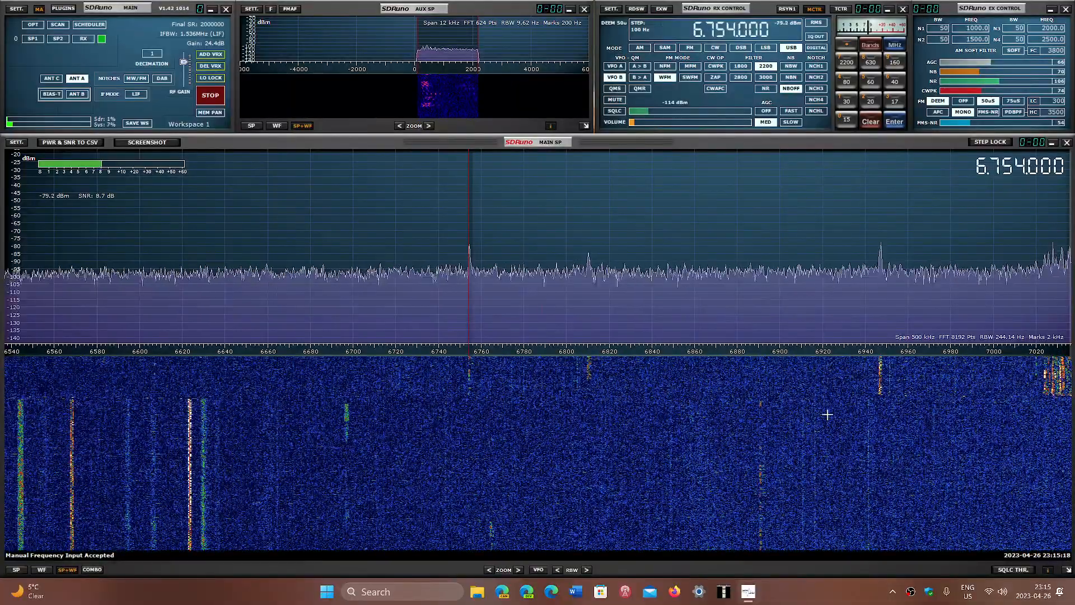
Click the waterfall to tune the receiver to about 6911.9 kHz.
{"action": "left_click", "coordinate": [875, 406]}
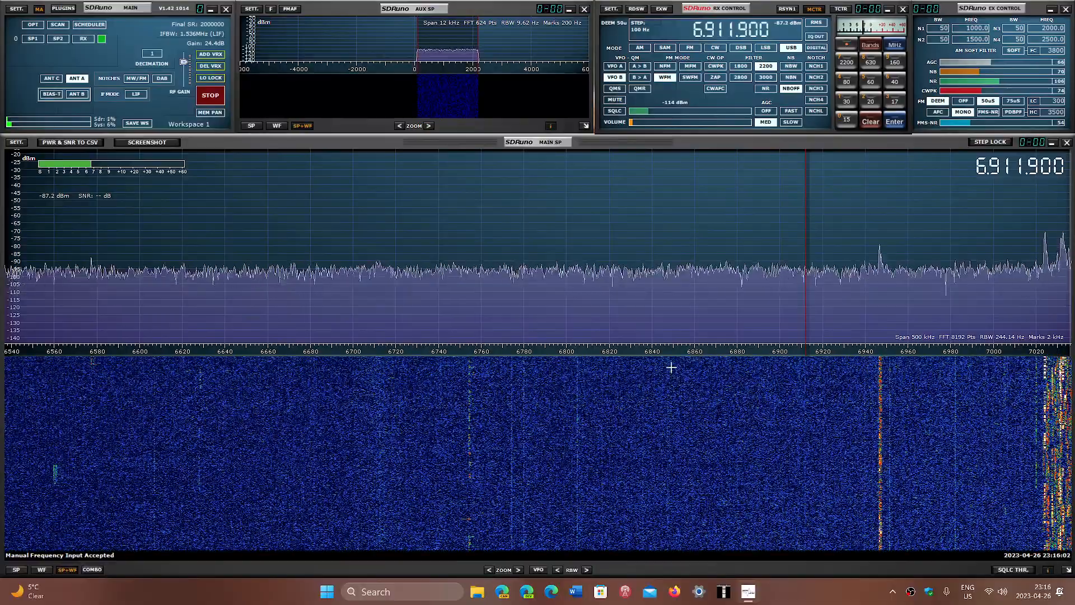
{"action": "mouse_move", "coordinate": [587, 396]}
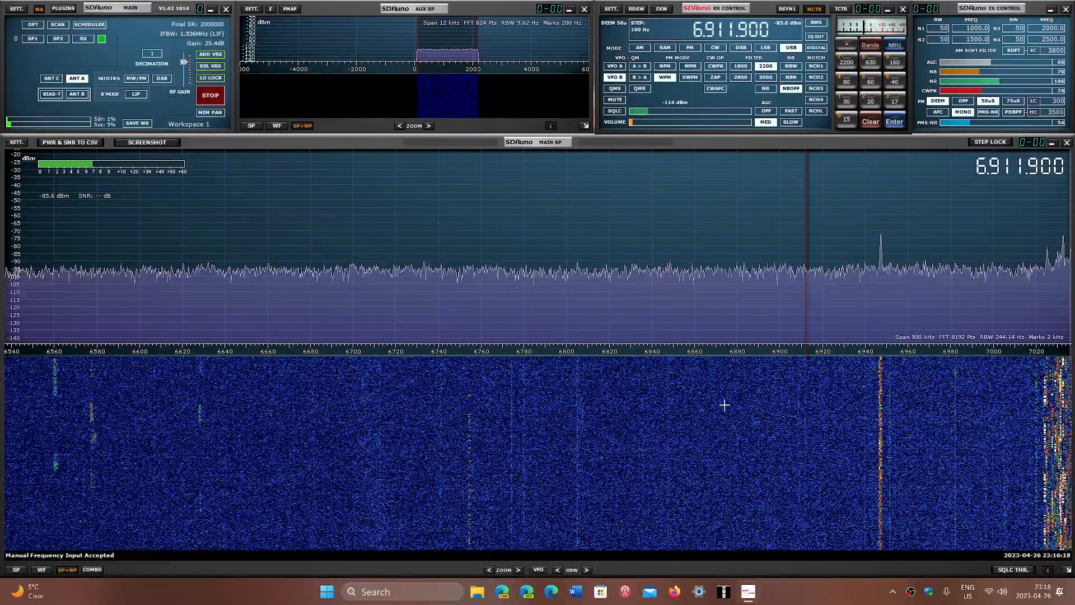
{"action": "mouse_move", "coordinate": [188, 336]}
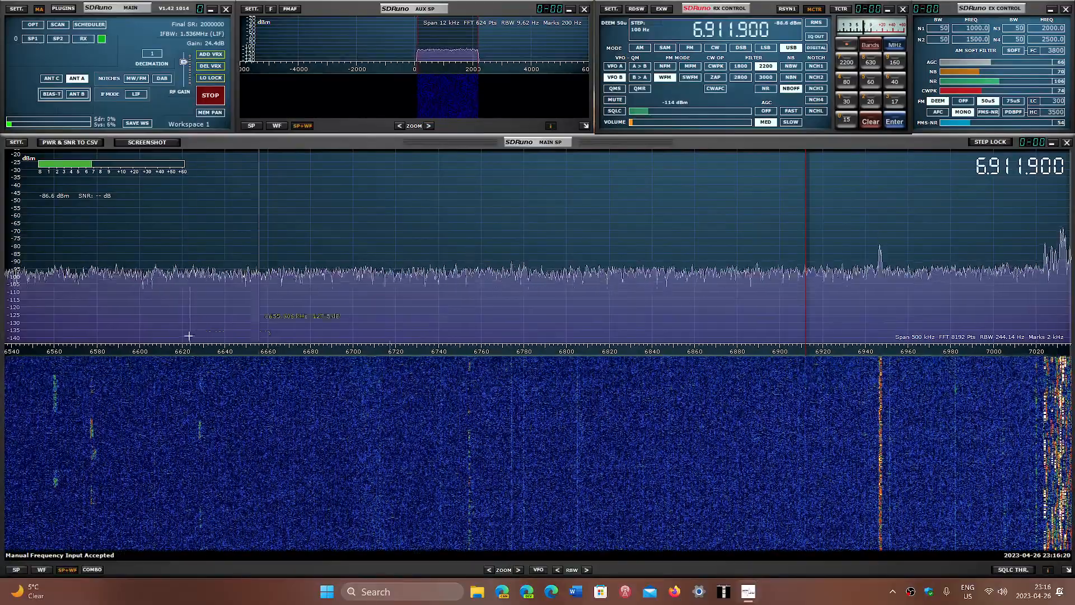
{"action": "mouse_move", "coordinate": [359, 425]}
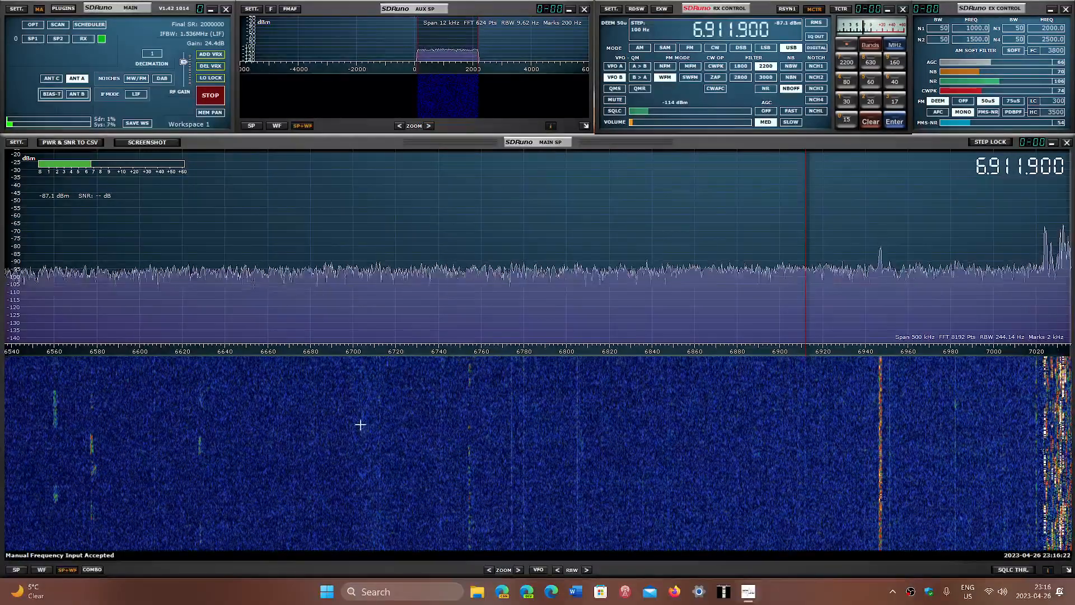